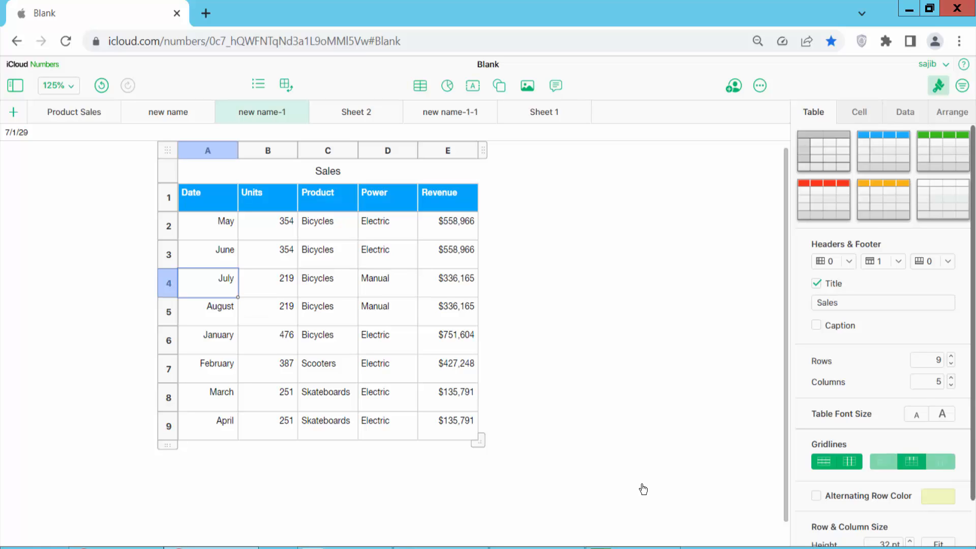
- Turn on Alternating Row Color for the Sales table, shading every other row yellow-green
left_click(859, 112)
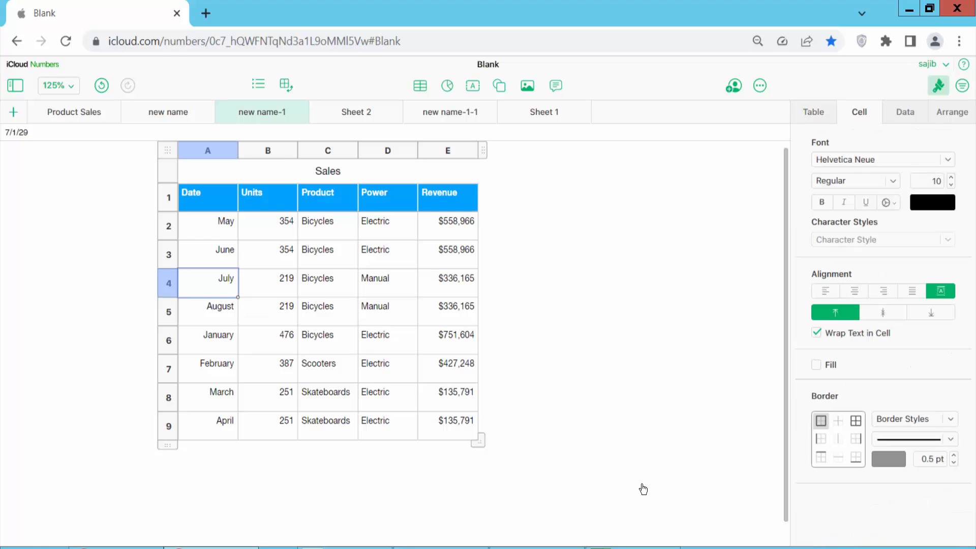
left_click(813, 112)
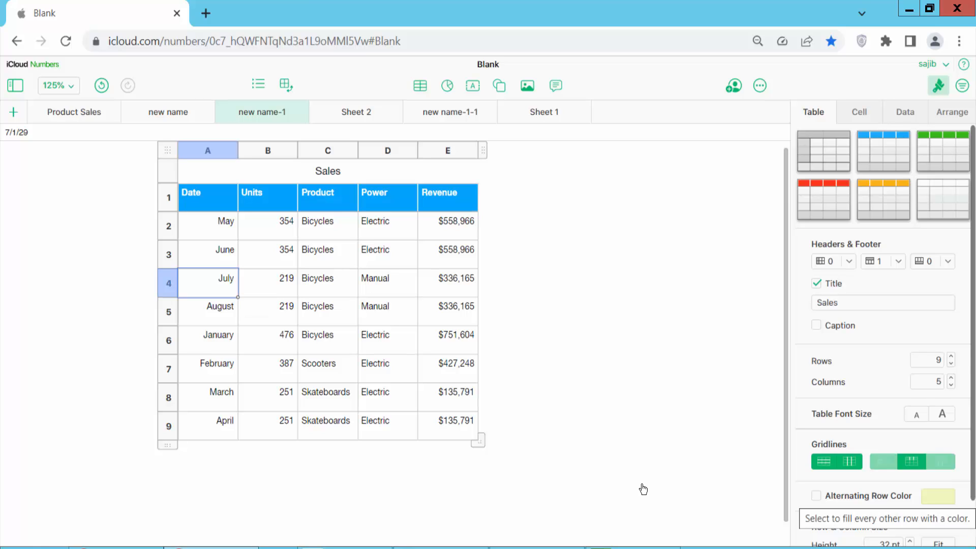
left_click(817, 495)
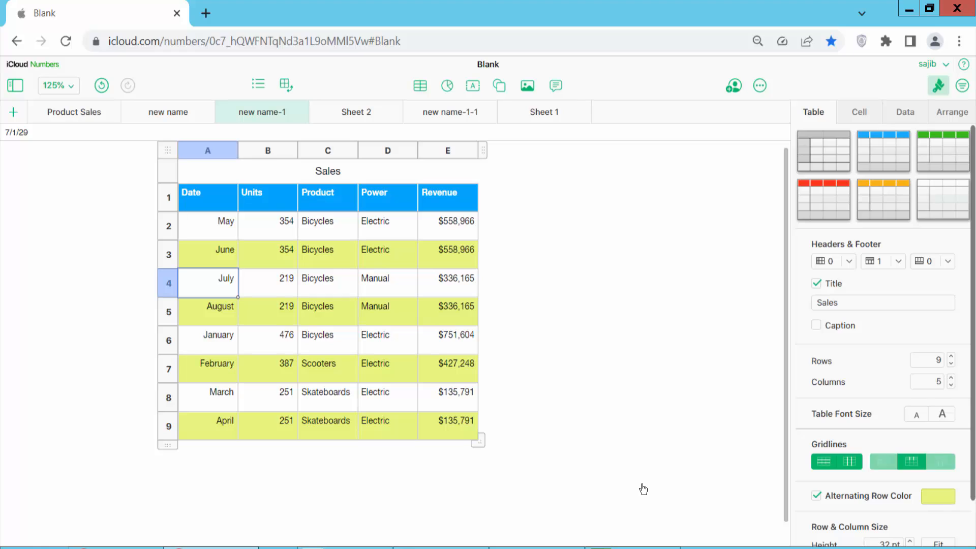
mouse_move(938, 496)
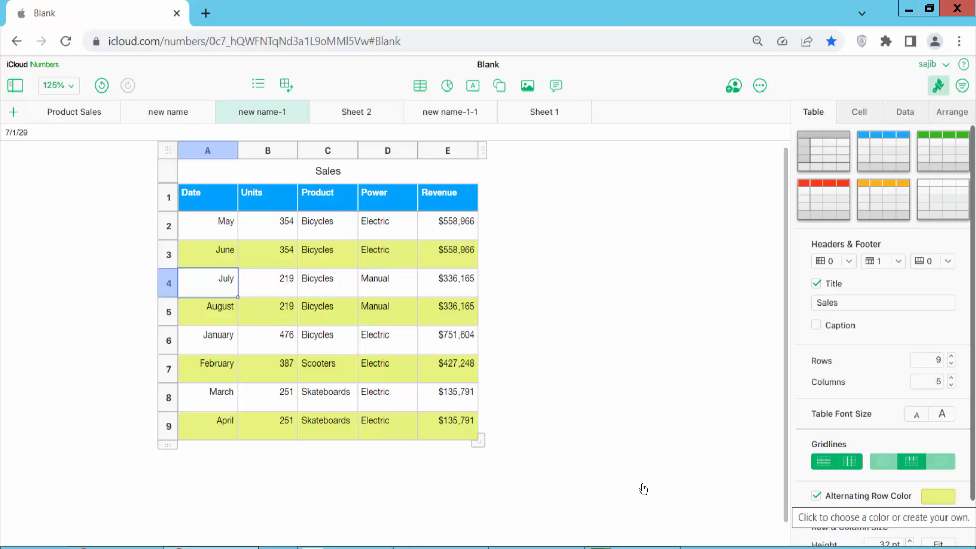
- Change the alternating row shading from yellow-green to light blue
left_click(937, 495)
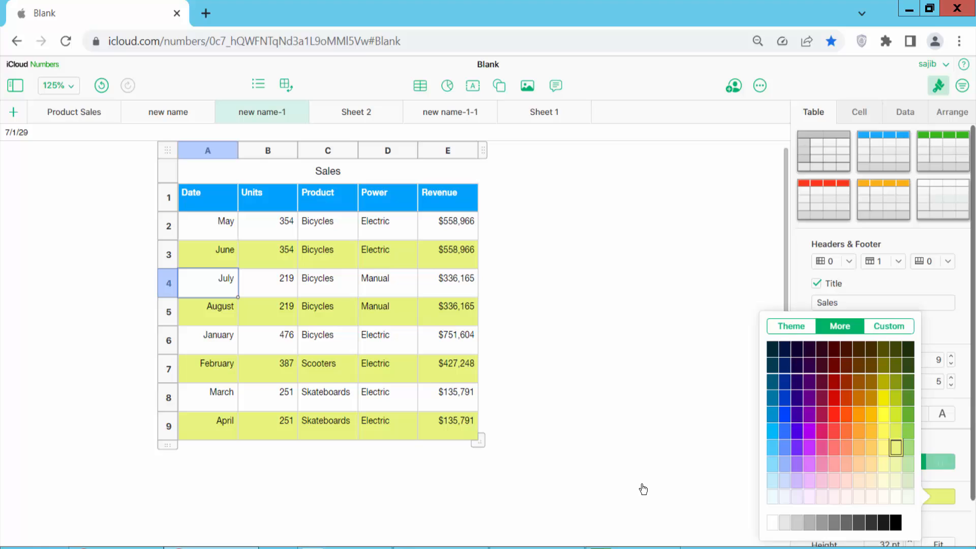
left_click(771, 463)
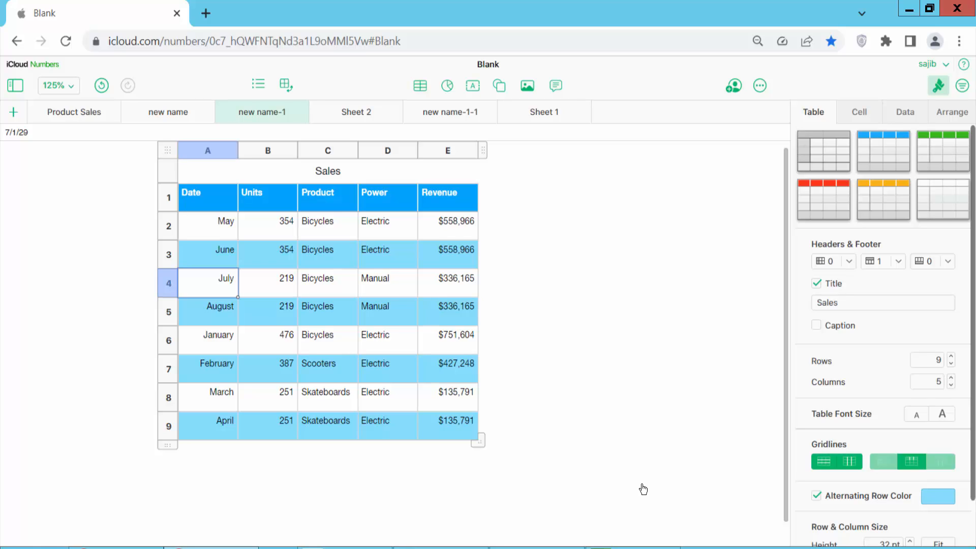
- Set Header Rows to 0 and turn off Alternating Row Color
left_click(878, 261)
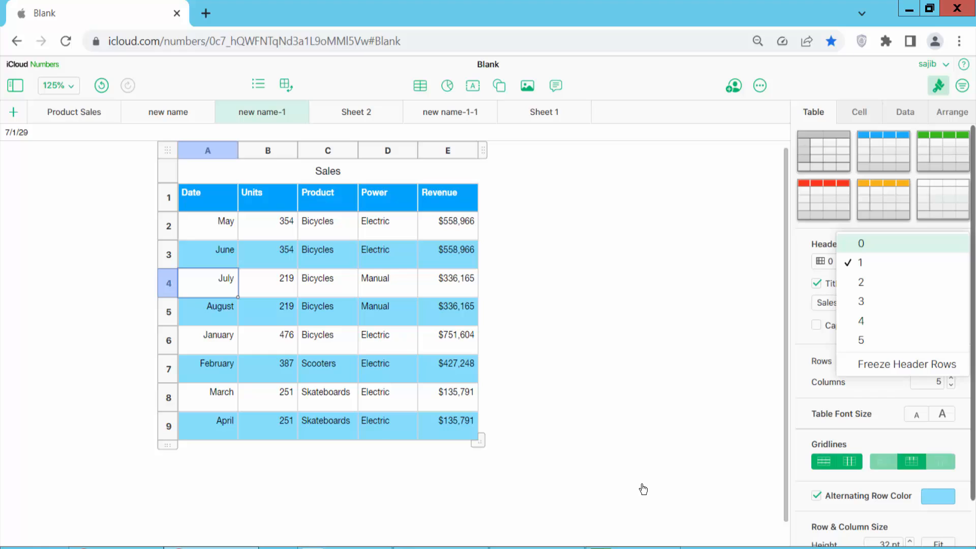
left_click(861, 243)
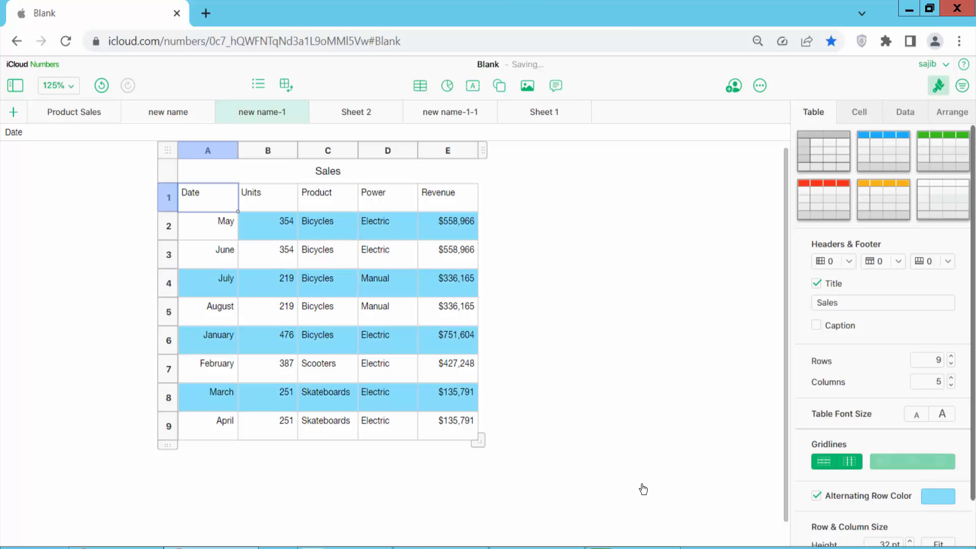
left_click(817, 496)
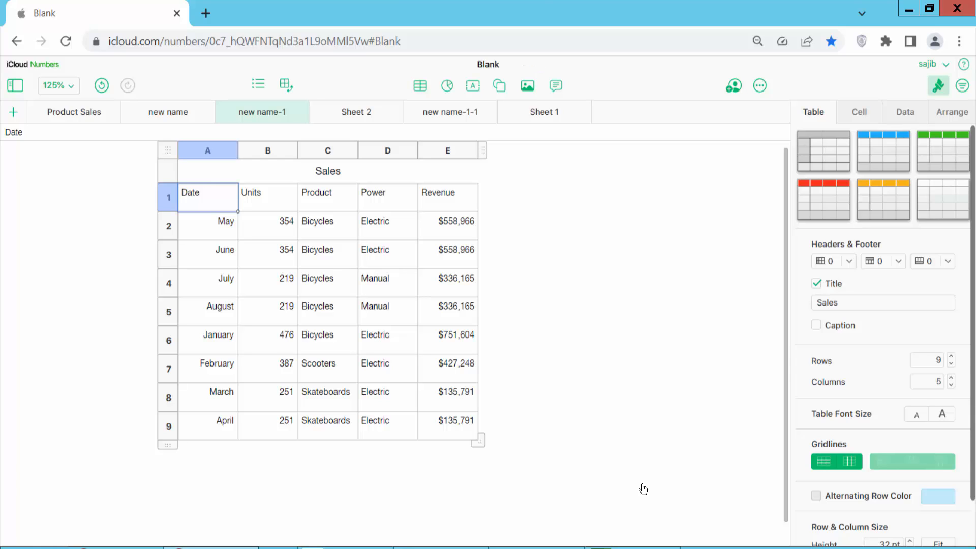
- Bring back the one-row header and alternating shading, then make the shading a paler blue
left_click(816, 495)
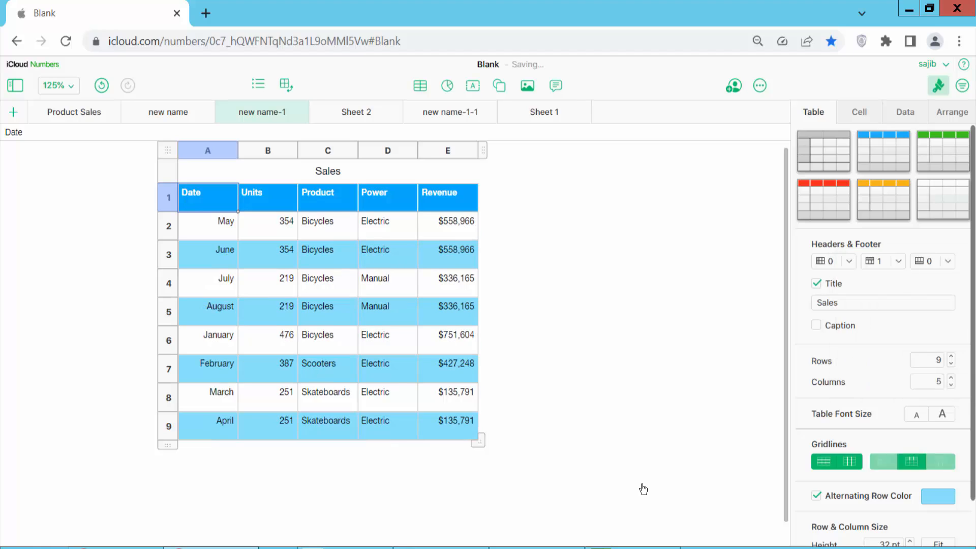
left_click(939, 496)
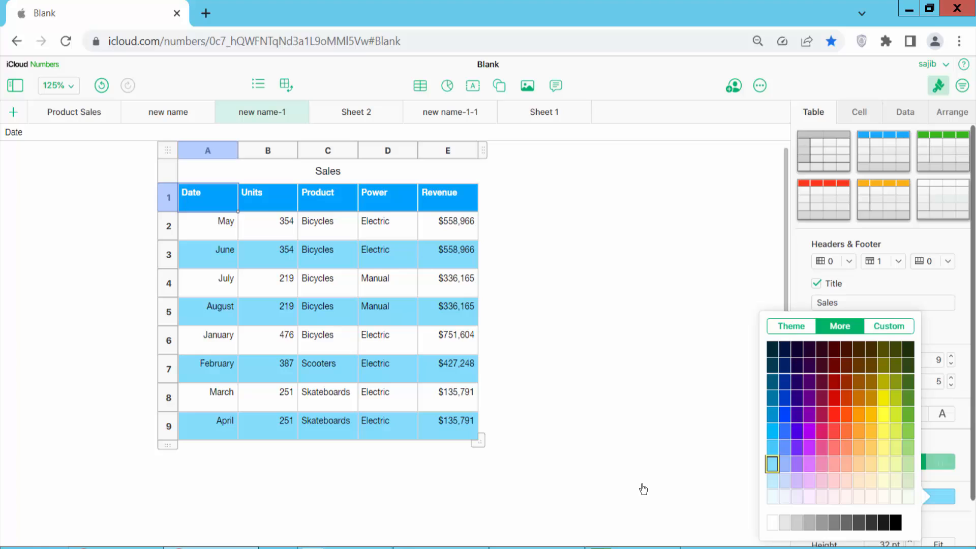
left_click(771, 464)
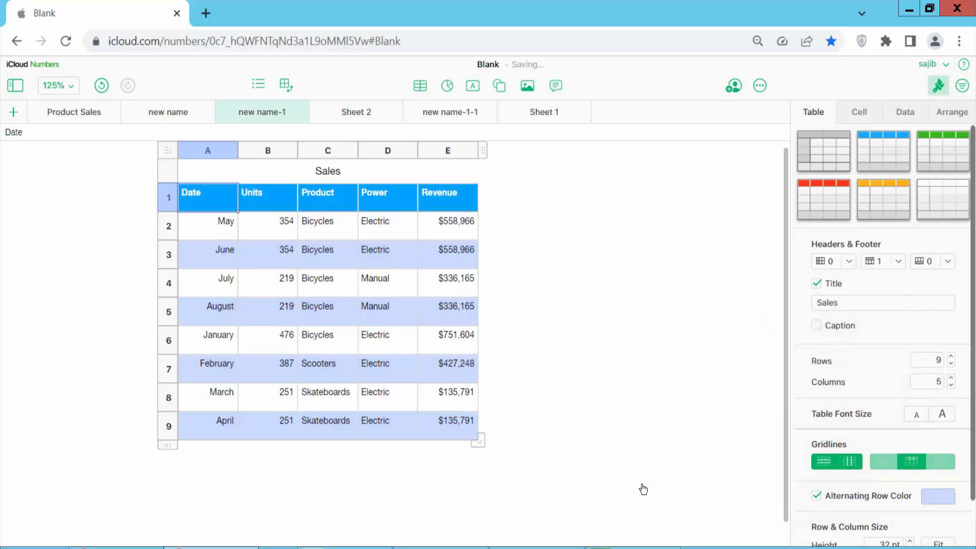